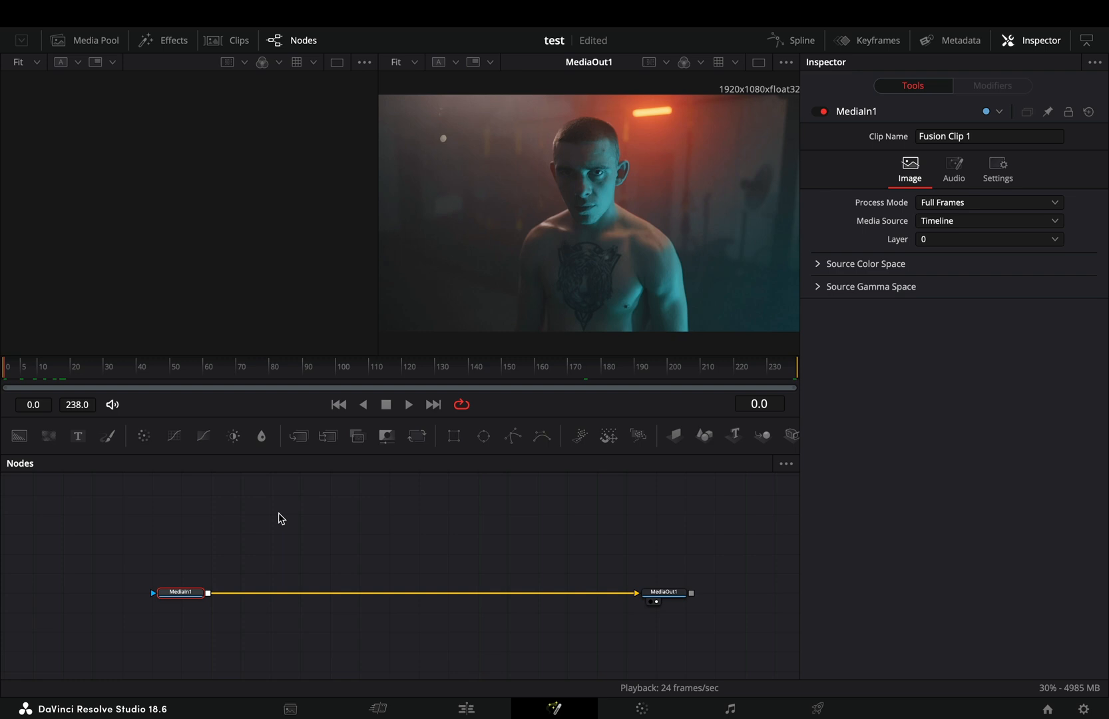
# - Add a Lens Distortion node after MediaIn1 with edge behaviour set to Replicate
pyautogui.write('len')
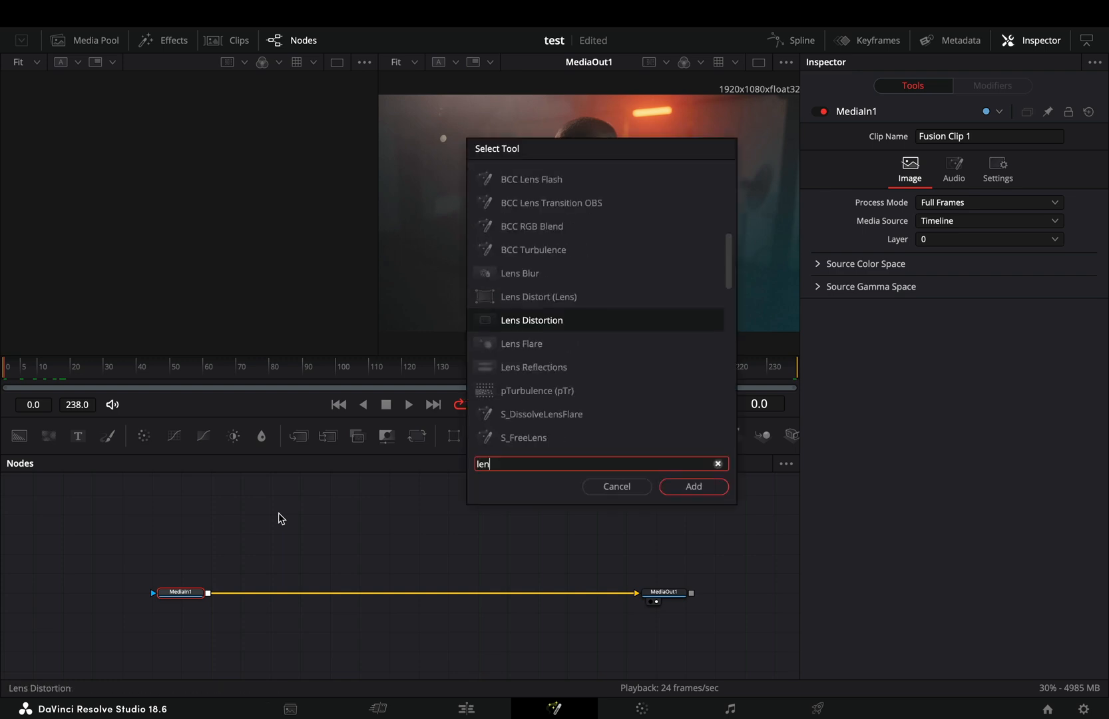
pyautogui.click(694, 487)
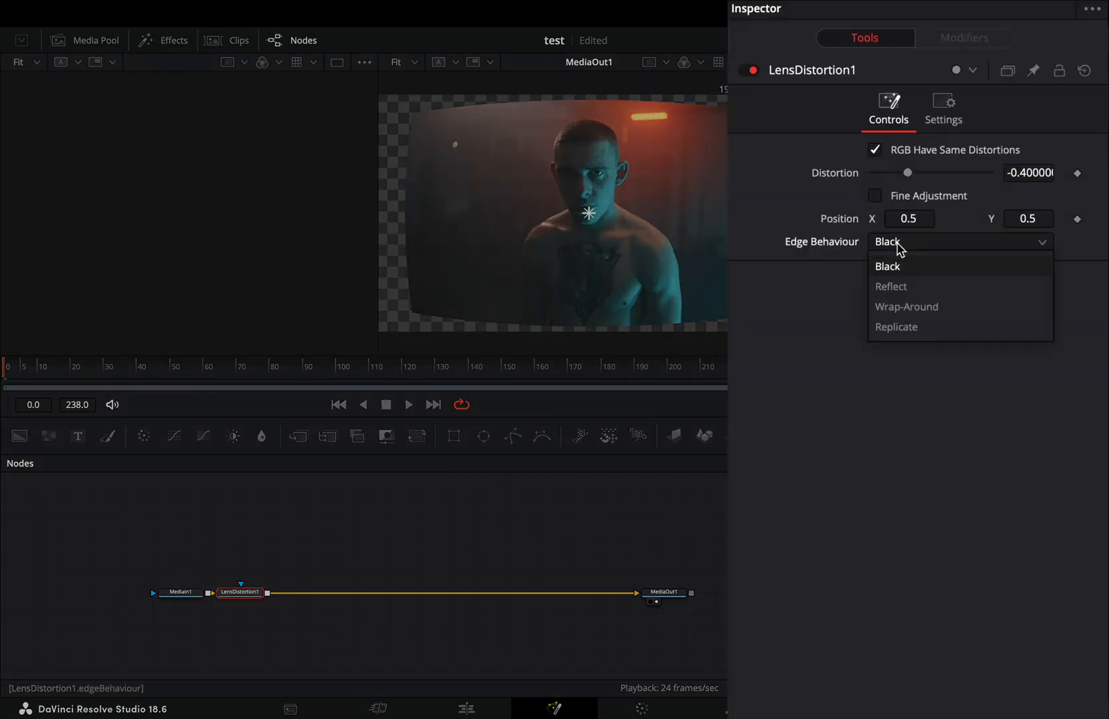
pyautogui.click(896, 327)
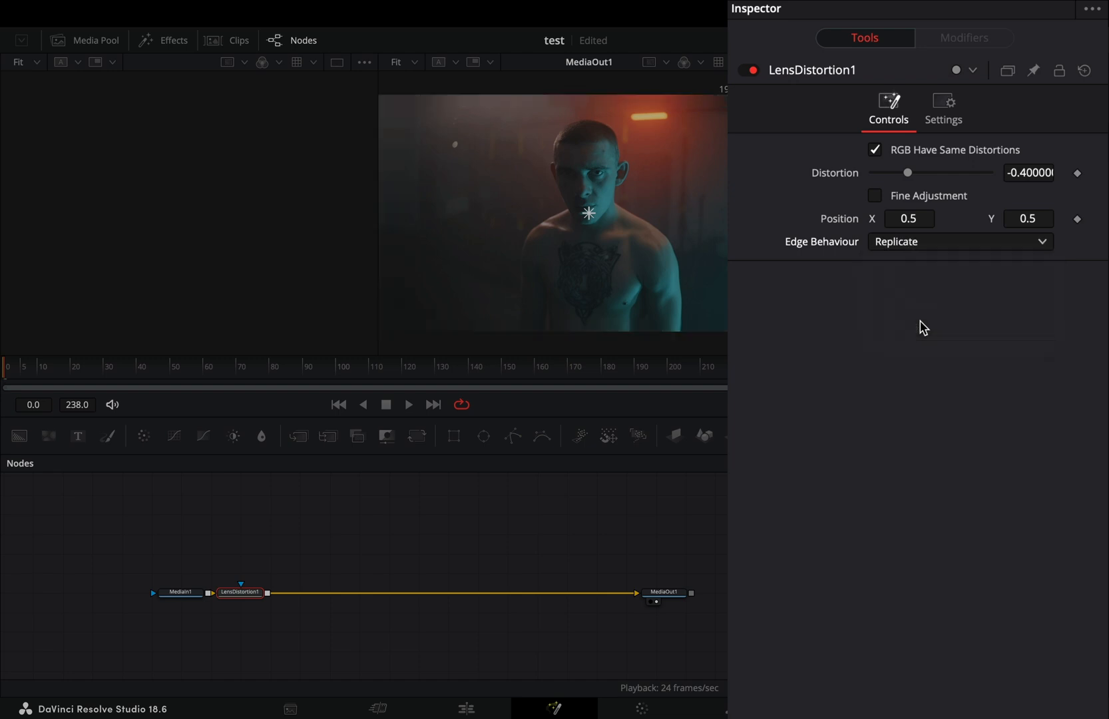
# - Use separate red 1.0, green 0.17, blue 0.52 distortions and add a Shake modifier to Position
pyautogui.click(877, 149)
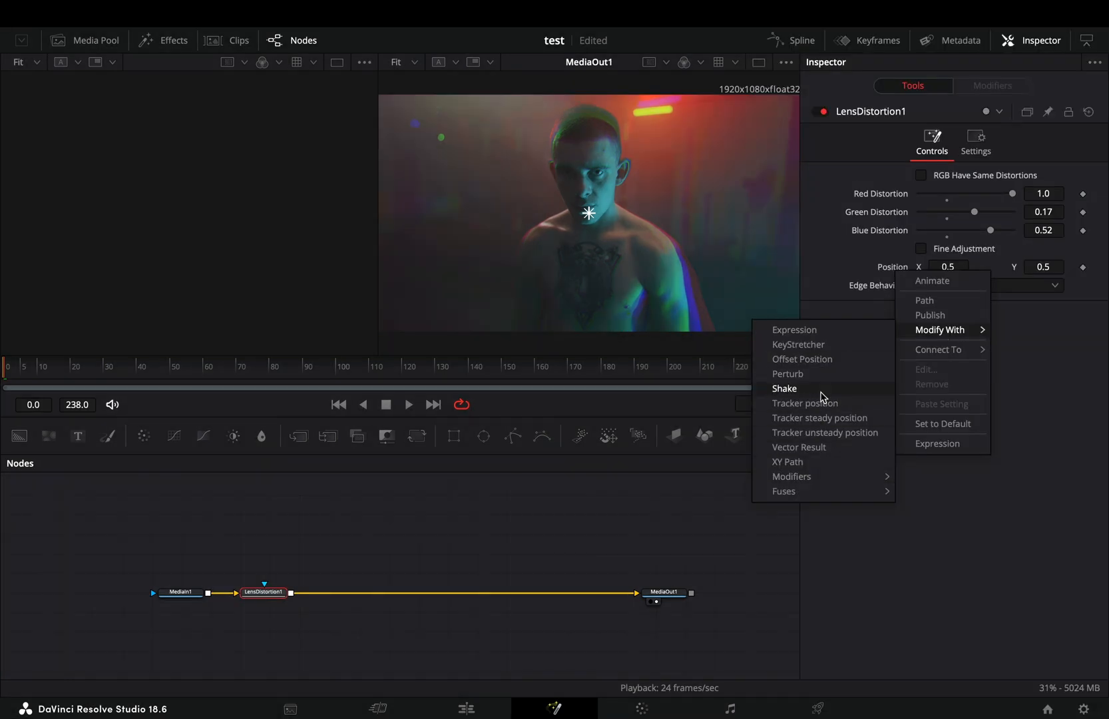
pyautogui.click(785, 387)
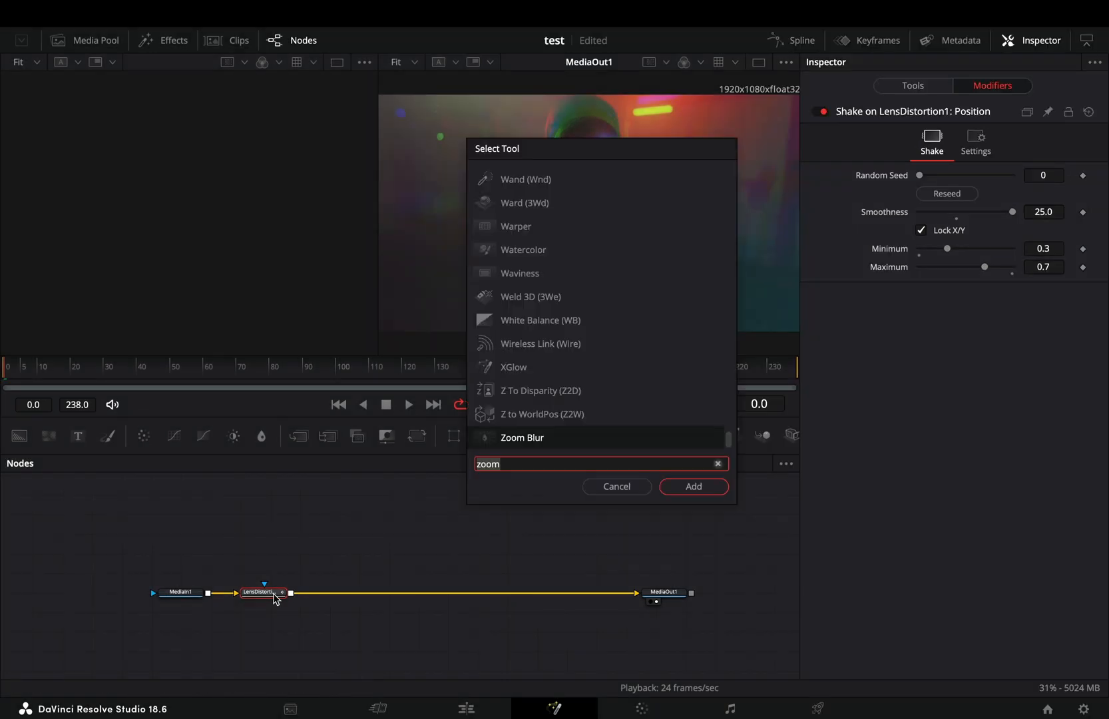
# - Add a Zoom Blur with amount 0.48 and centre exclusion about 0.126
pyautogui.click(692, 486)
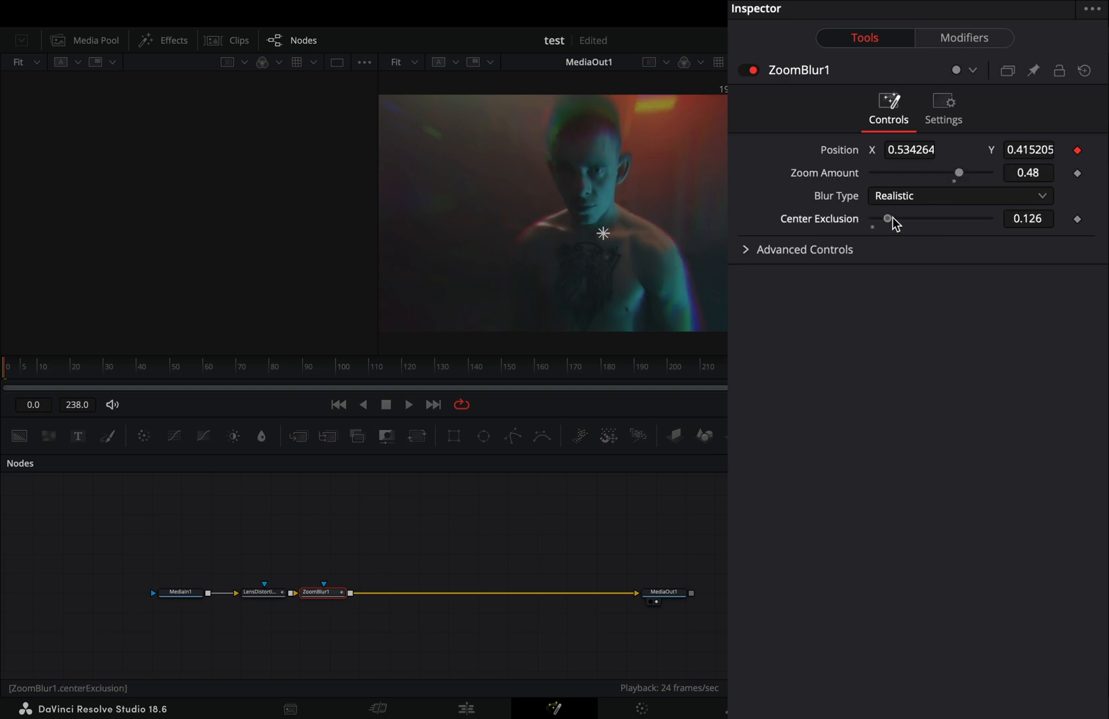
pyautogui.click(382, 592)
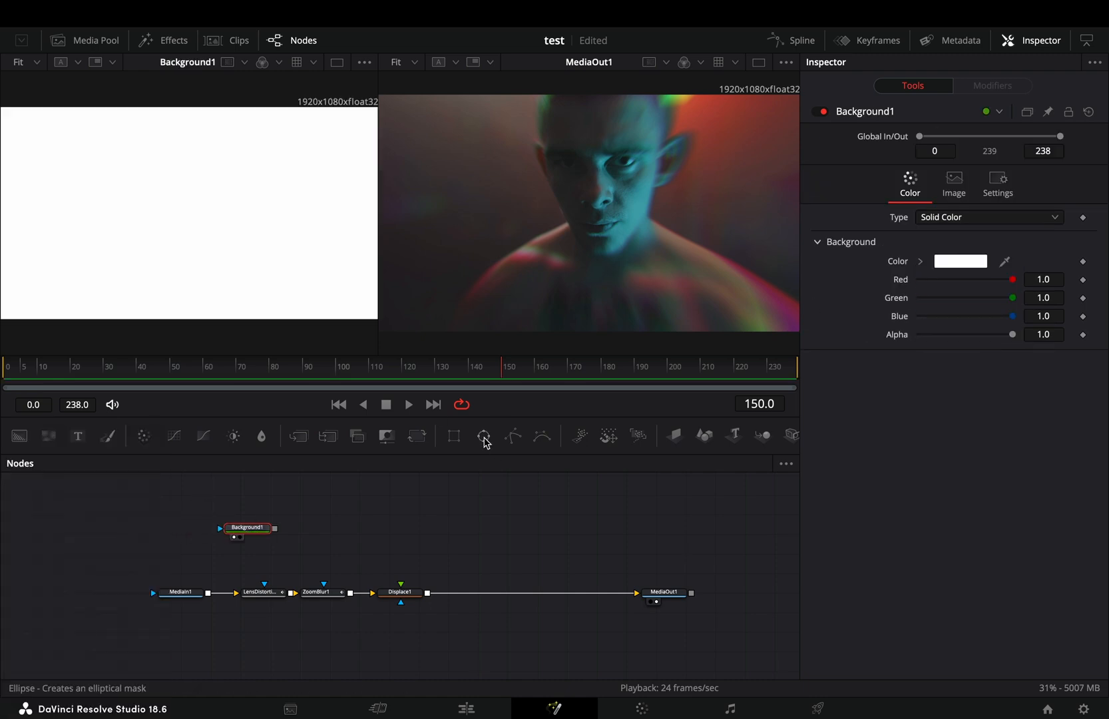
# - Mask the white Background with a soft-edged Ellipse
pyautogui.click(483, 435)
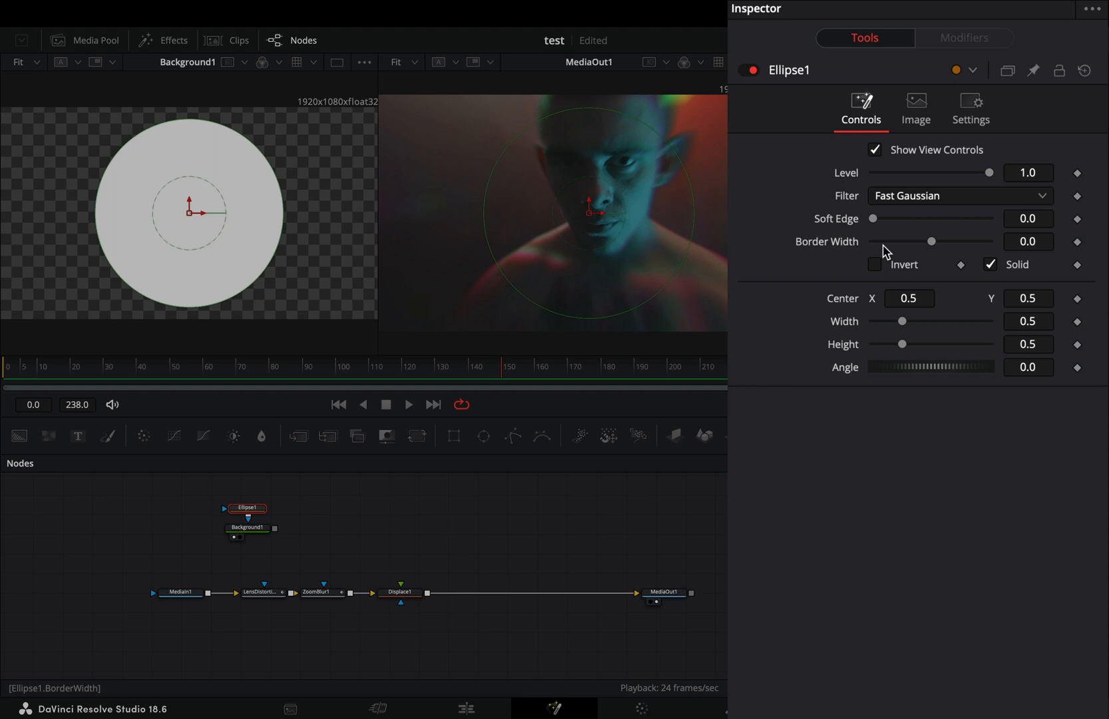
pyautogui.click(875, 263)
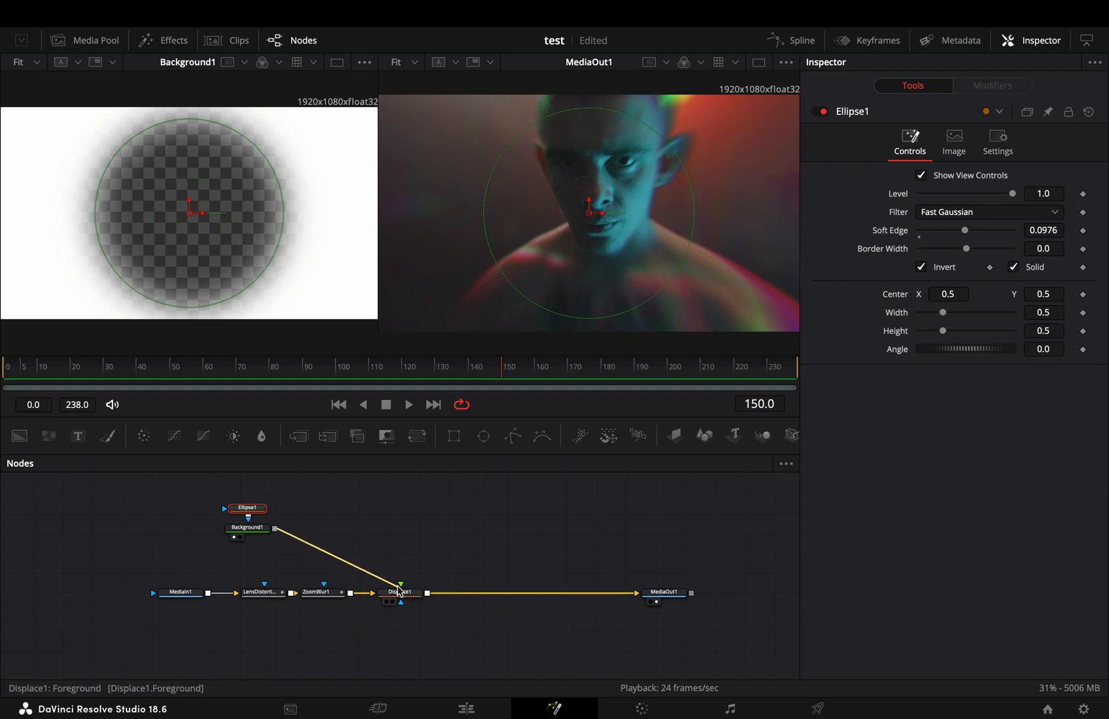
# - Connect Background1 into Displace1's foreground and show its radial, luma-refraction controls
pyautogui.click(401, 591)
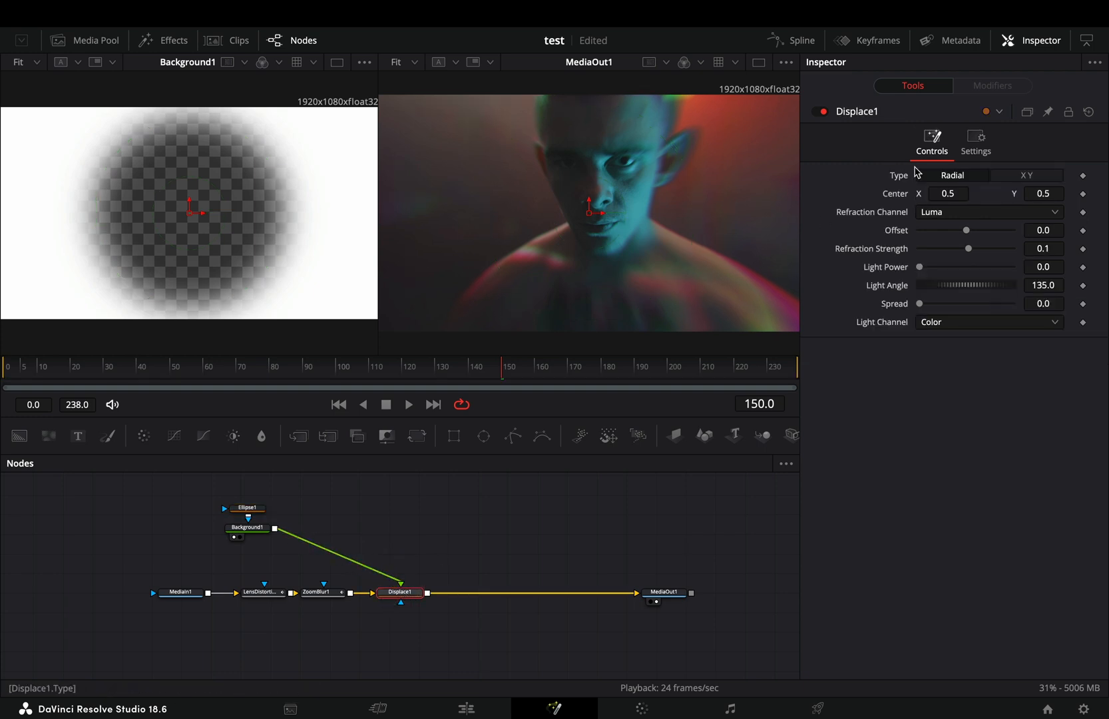